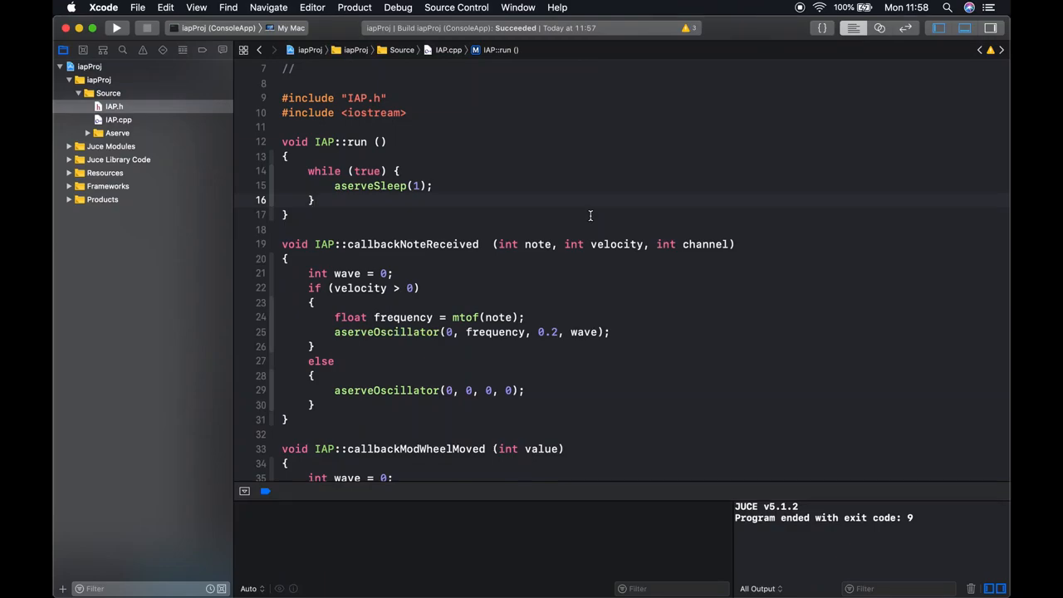
{"action": "mouse_move", "coordinate": [541, 282]}
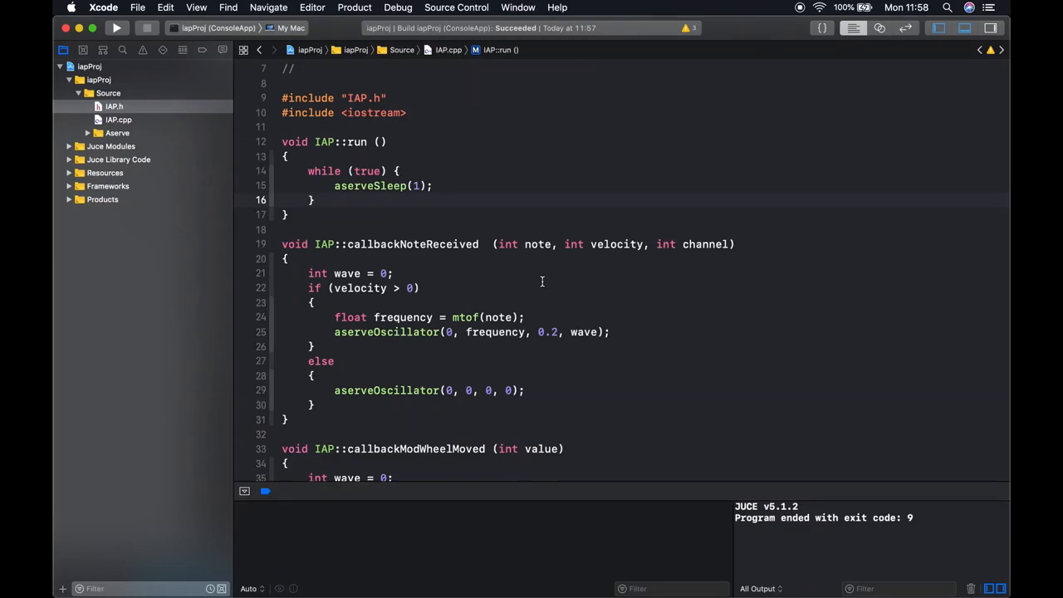
Scroll through IAP.cpp to review the note and mod-wheel callbacks before testing
{"action": "scroll", "scroll_direction": "down", "scroll_amount": 3}
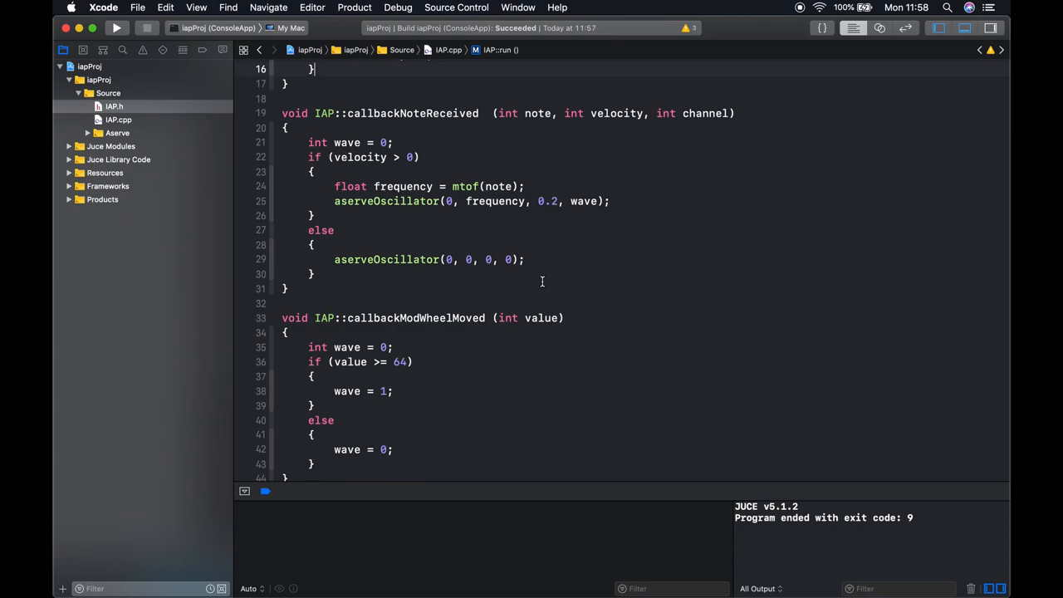
{"action": "scroll", "scroll_direction": "up", "scroll_amount": 3}
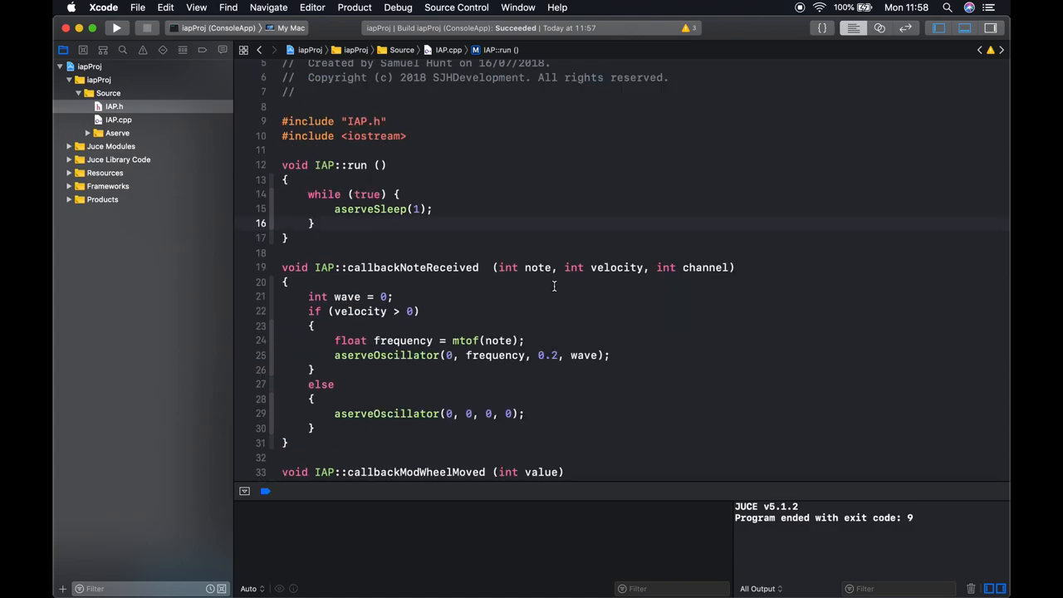
{"action": "scroll", "scroll_direction": "up", "scroll_amount": 3}
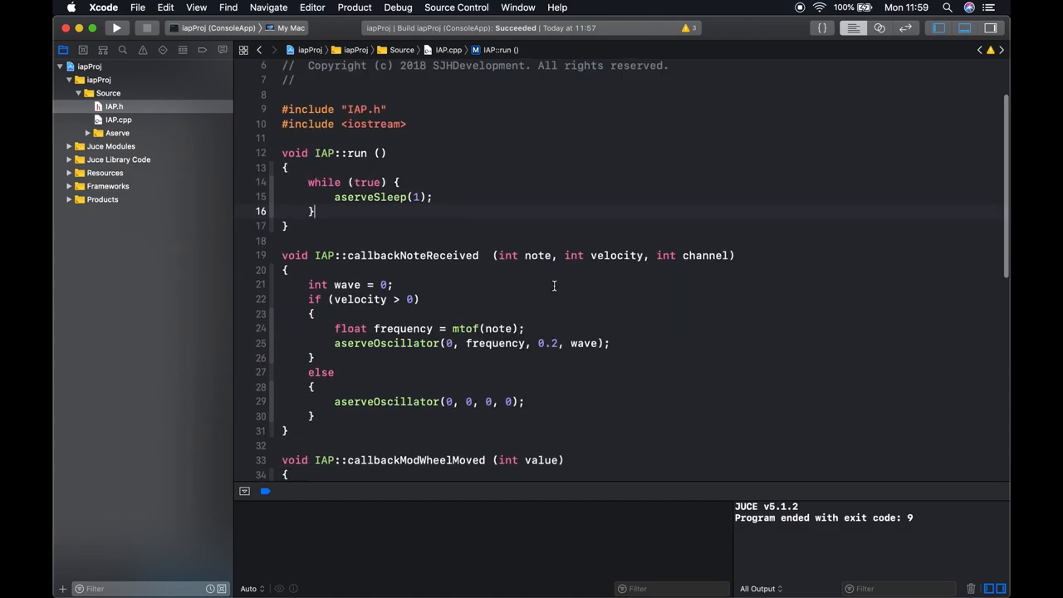
{"action": "scroll", "scroll_direction": "down", "scroll_amount": 3}
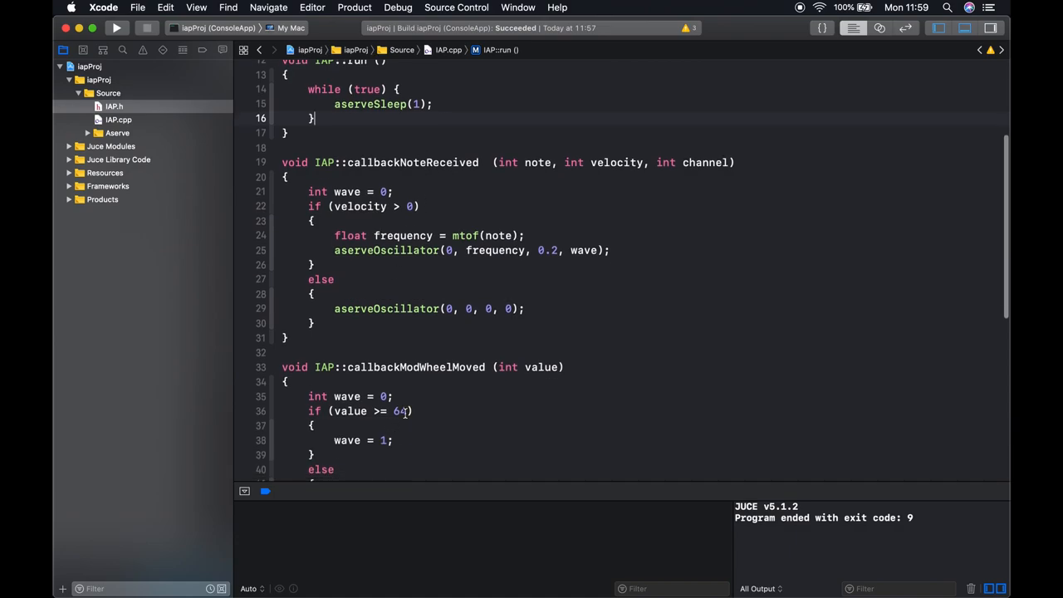
{"action": "scroll", "scroll_direction": "up", "scroll_amount": 3}
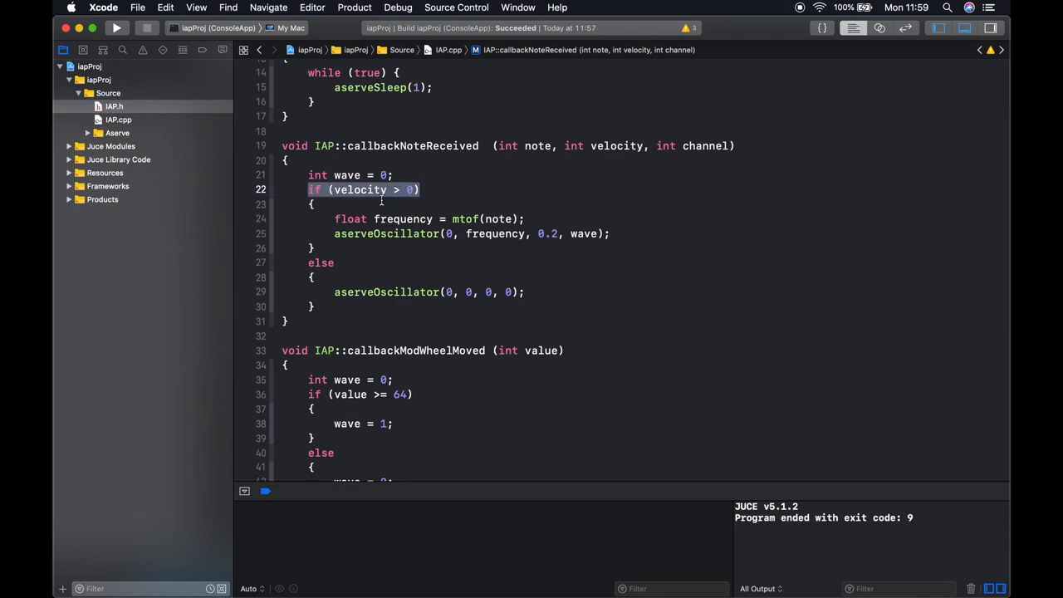
{"action": "mouse_move", "coordinate": [425, 239]}
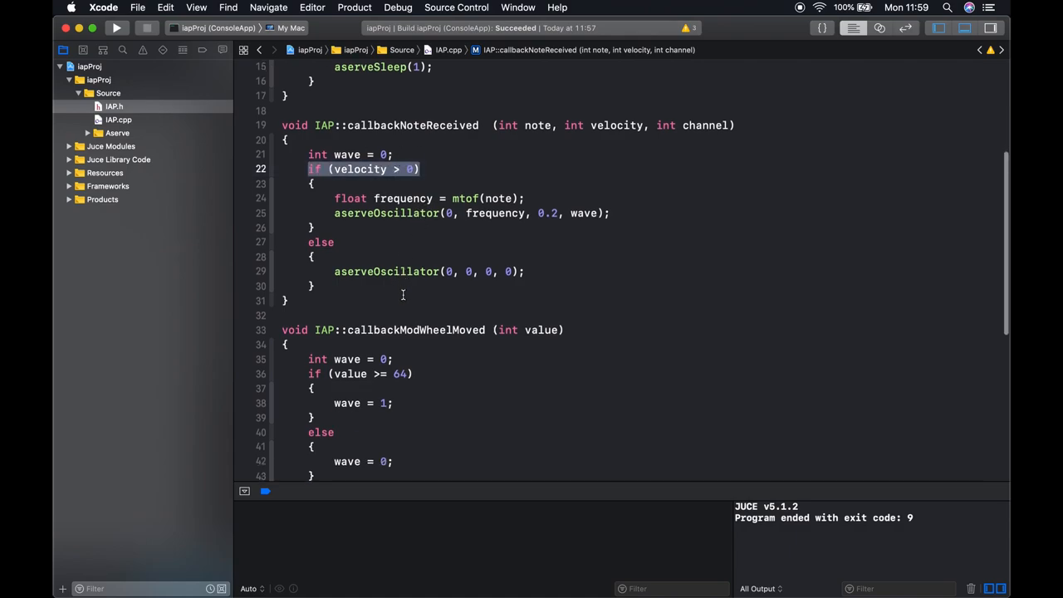
{"action": "scroll", "scroll_direction": "down", "scroll_amount": 3}
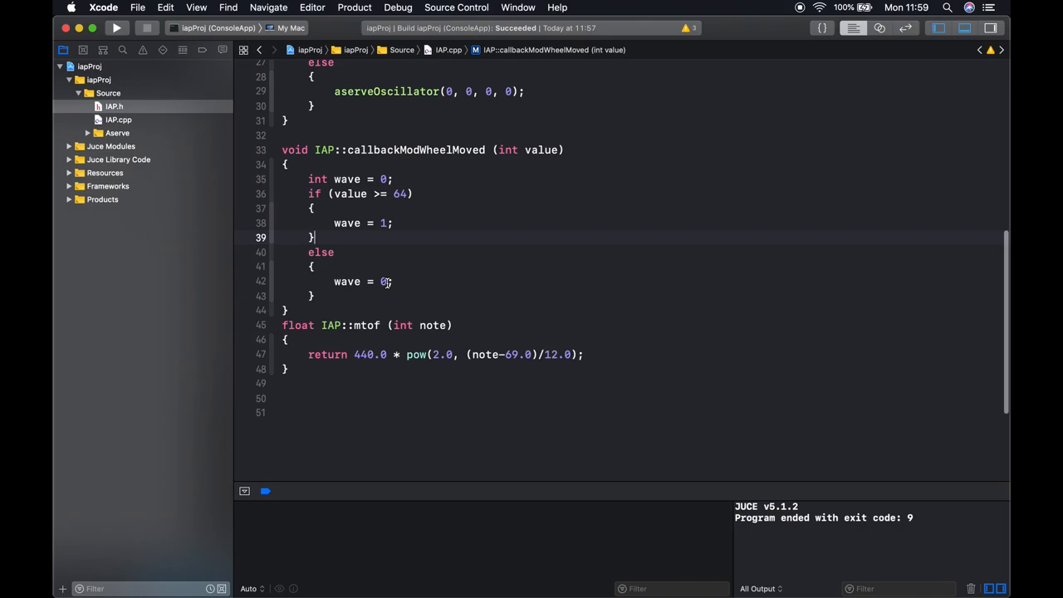
{"action": "scroll", "scroll_direction": "up", "scroll_amount": 3}
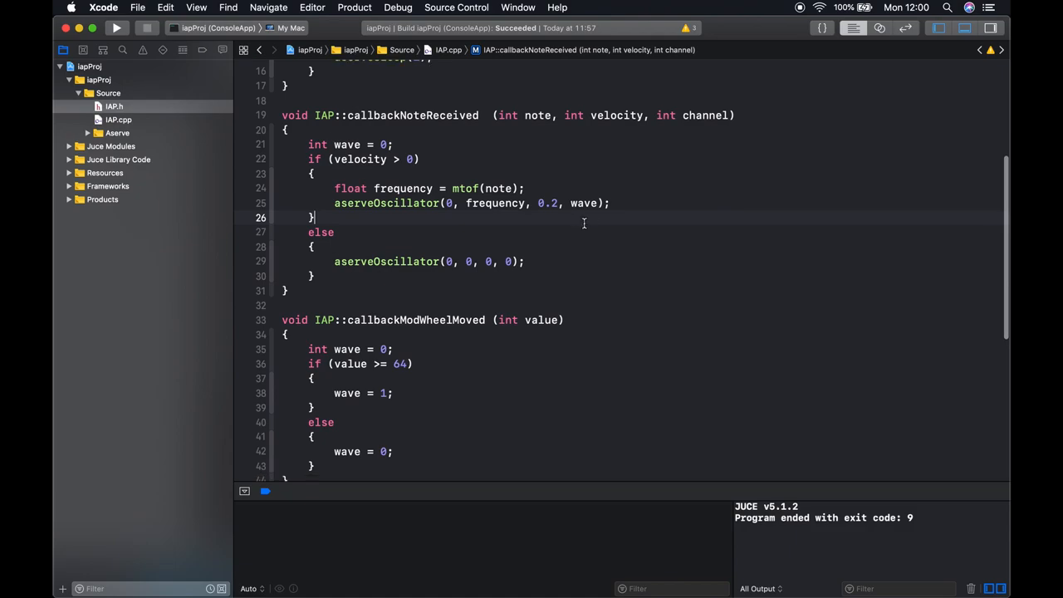
In Aserve, play C3 to log oscillator calls at 261.626 with waveform 0
{"action": "left_click", "coordinate": [116, 27]}
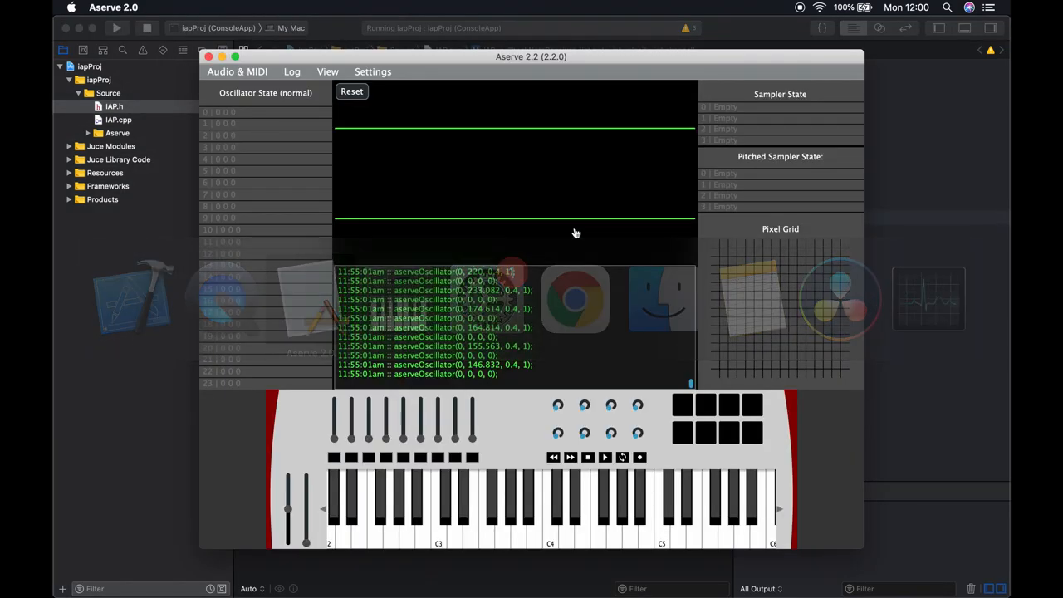
{"action": "left_click", "coordinate": [548, 535]}
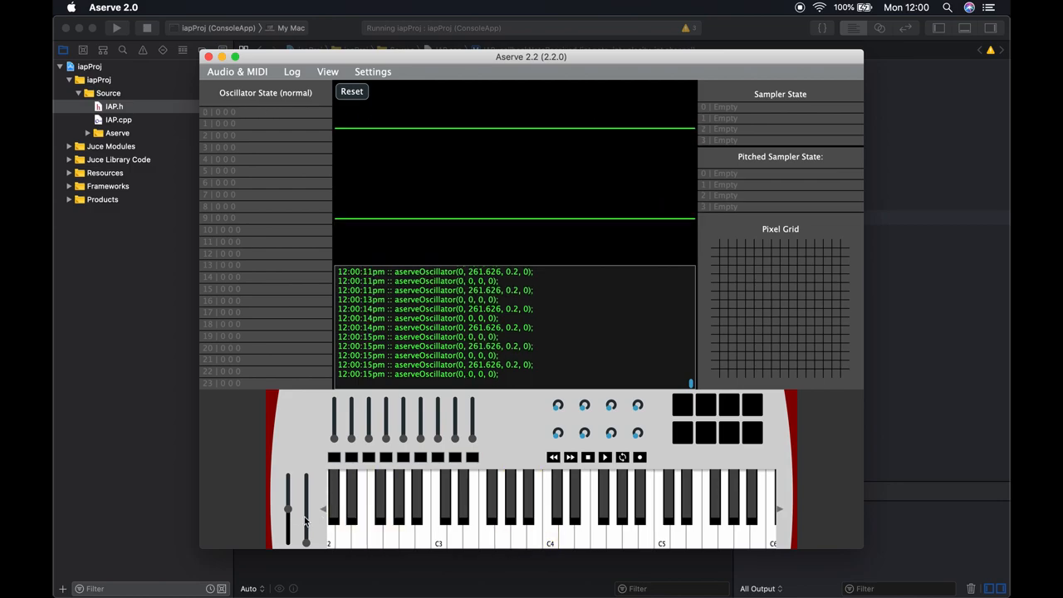
{"action": "left_click", "coordinate": [439, 511]}
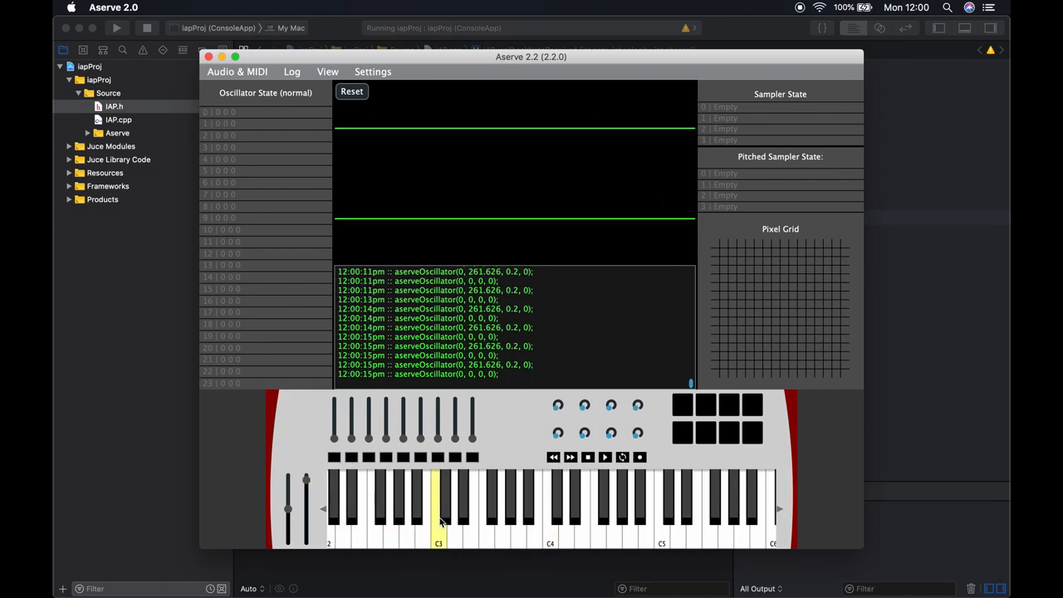
{"action": "left_click", "coordinate": [582, 529]}
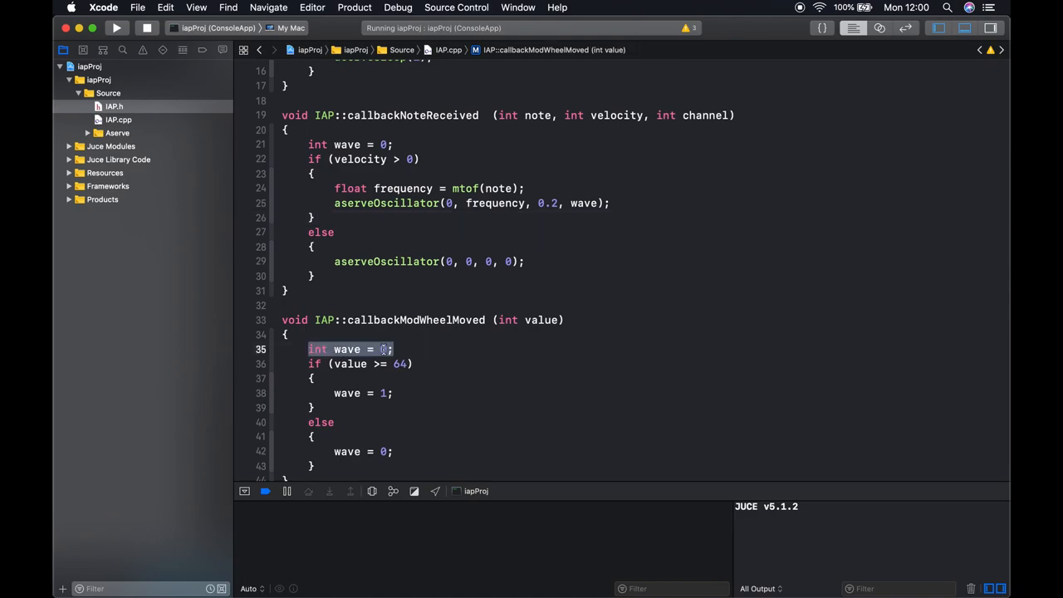
Highlight the local wave declaration in IAP.cpp and show the project file list again
{"action": "left_click", "coordinate": [349, 145]}
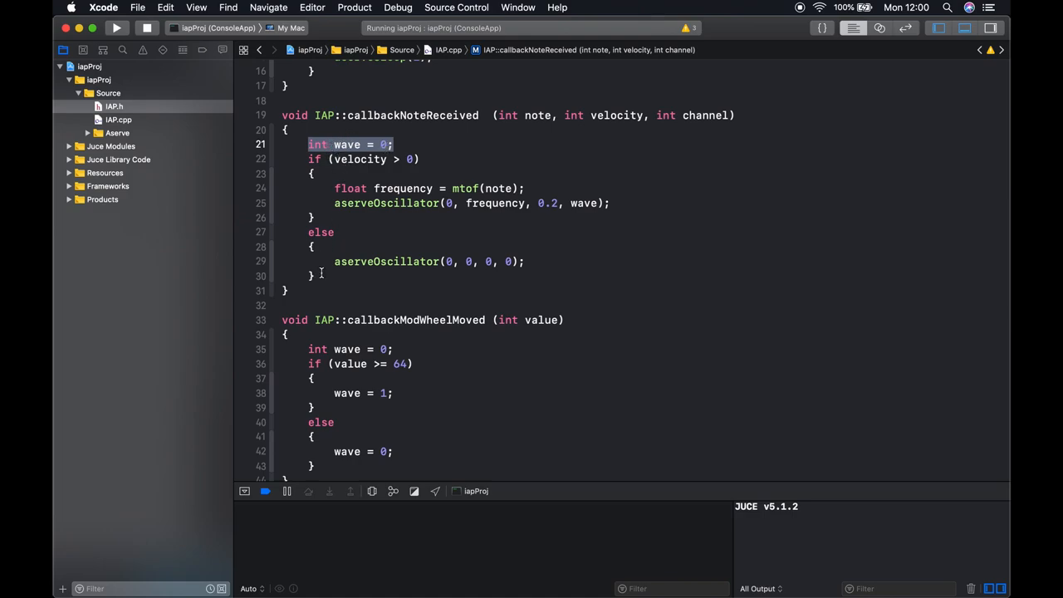
{"action": "mouse_move", "coordinate": [208, 203]}
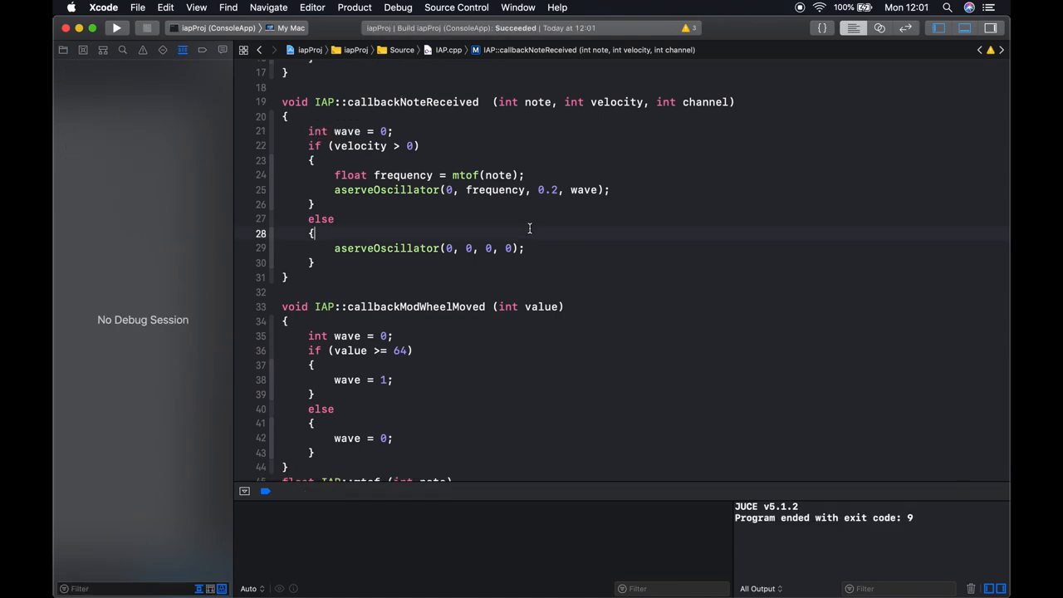
{"action": "mouse_move", "coordinate": [478, 130]}
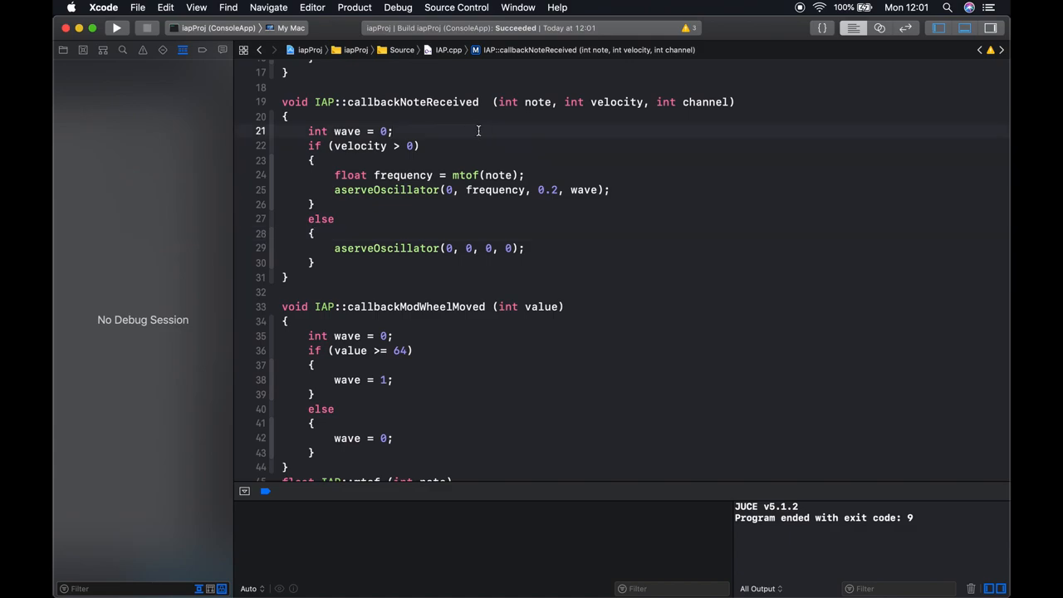
{"action": "mouse_move", "coordinate": [479, 153]}
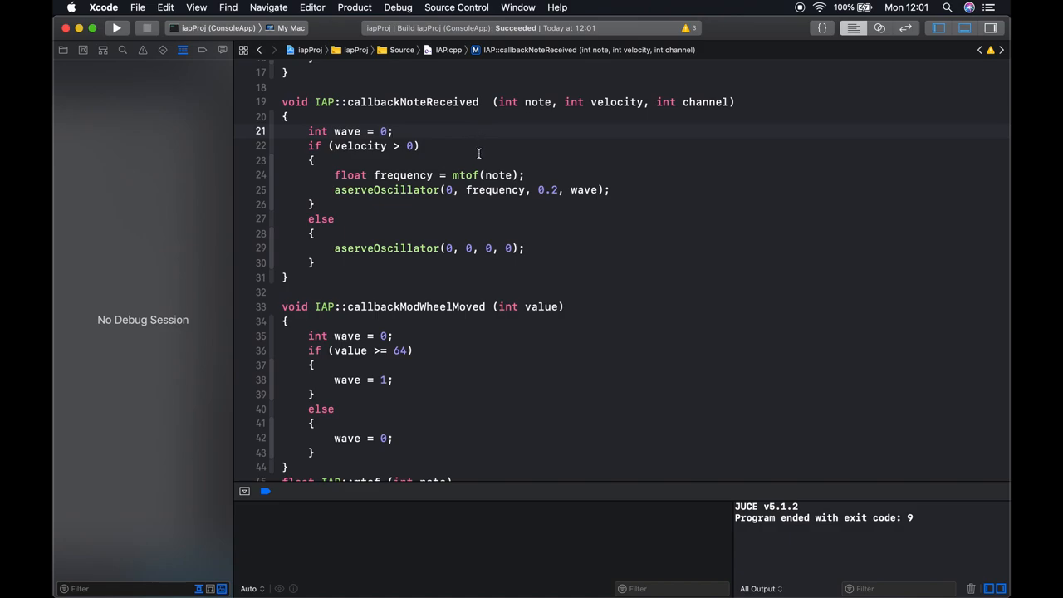
{"action": "left_click", "coordinate": [63, 49]}
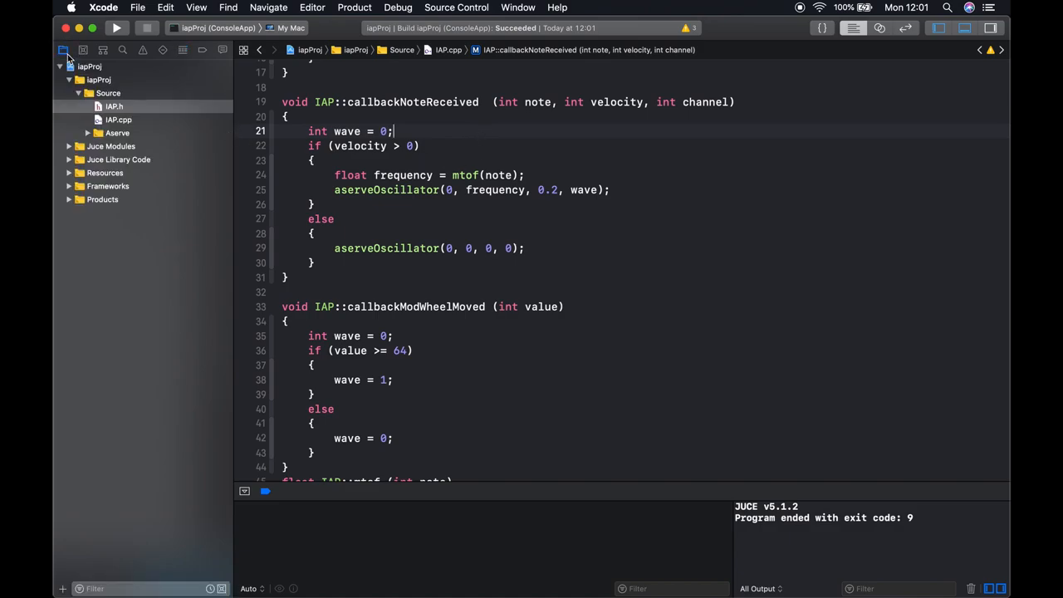
Declare int wave = 0; under SHARED VARIABLES in IAP.h, then return to IAP.cpp
{"action": "left_click", "coordinate": [113, 107]}
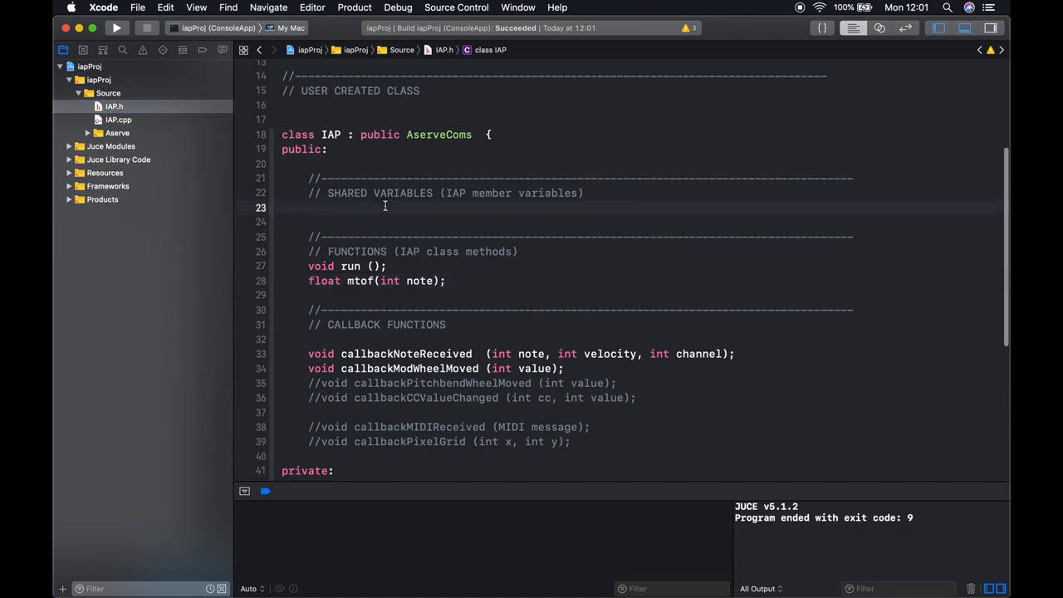
{"action": "left_click", "coordinate": [309, 207]}
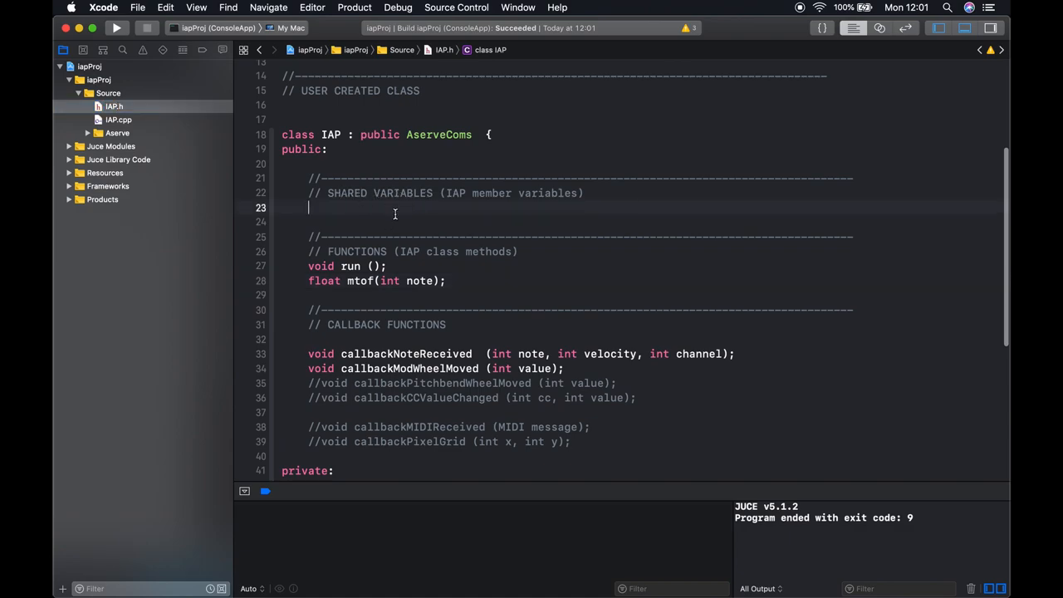
{"action": "type", "text": "int wave"}
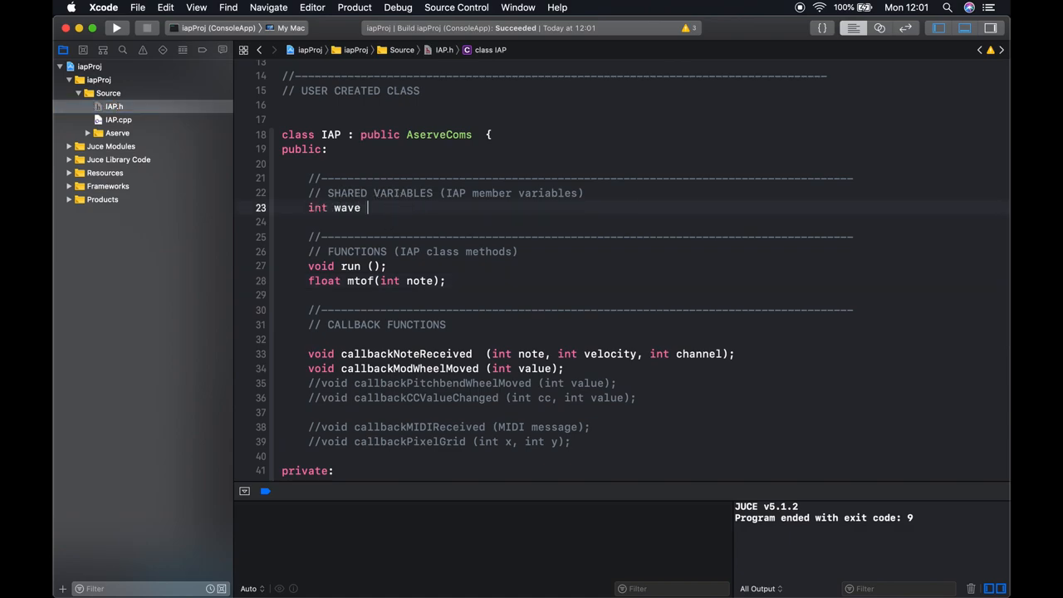
{"action": "type", "text": "= 0;"}
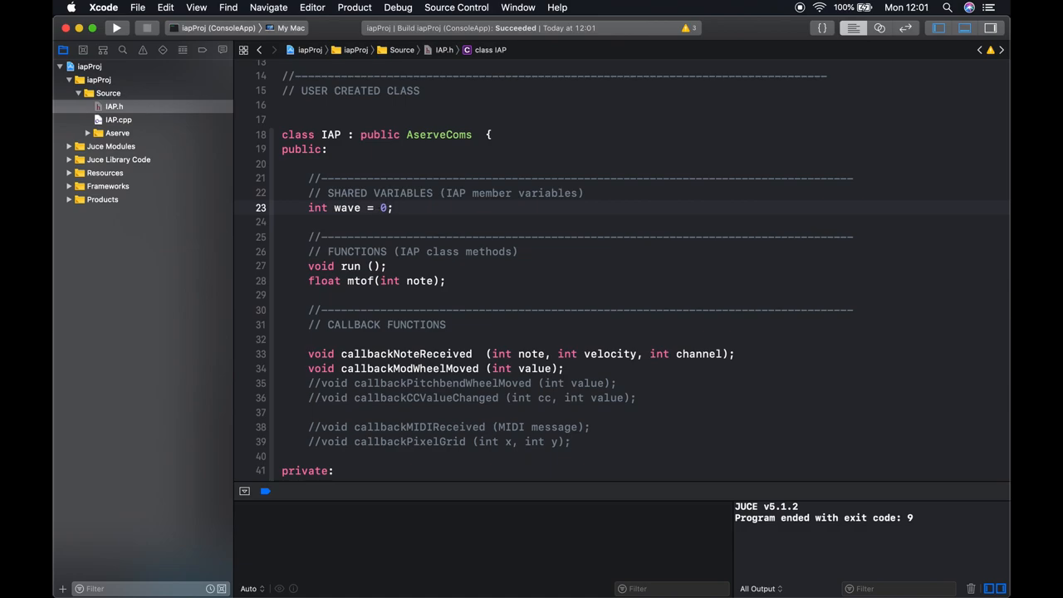
{"action": "left_click", "coordinate": [118, 120]}
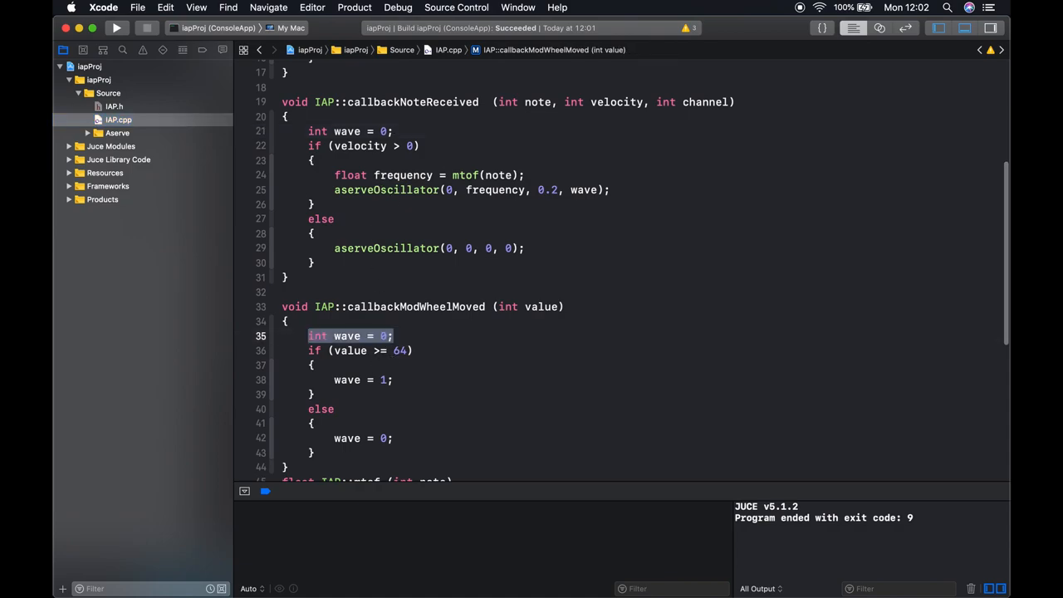
Remove the local wave declarations so both callbacks use the shared member, then build and run
{"action": "key", "text": "Delete"}
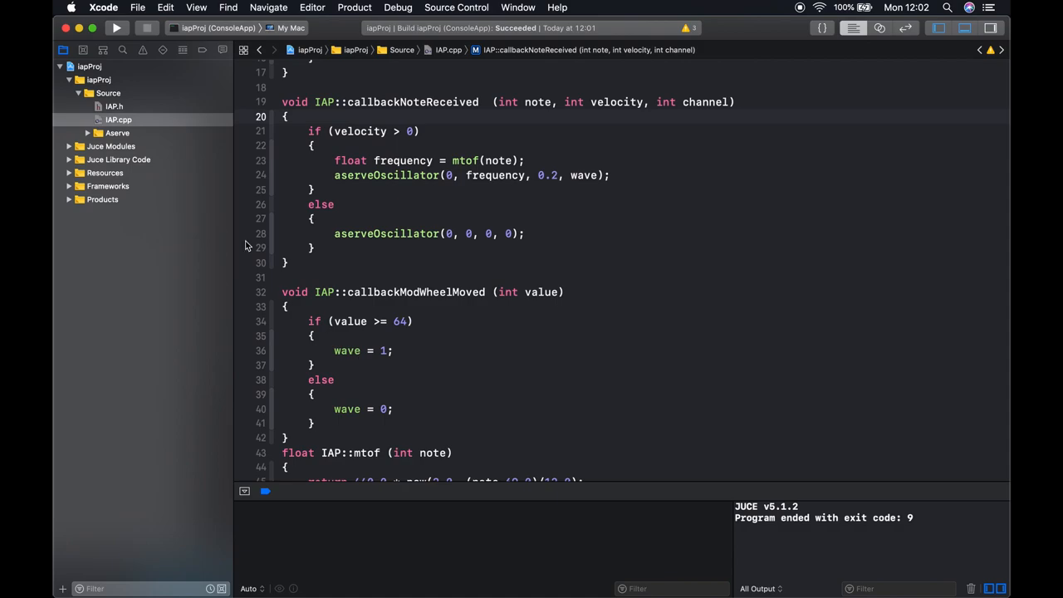
{"action": "mouse_move", "coordinate": [139, 116]}
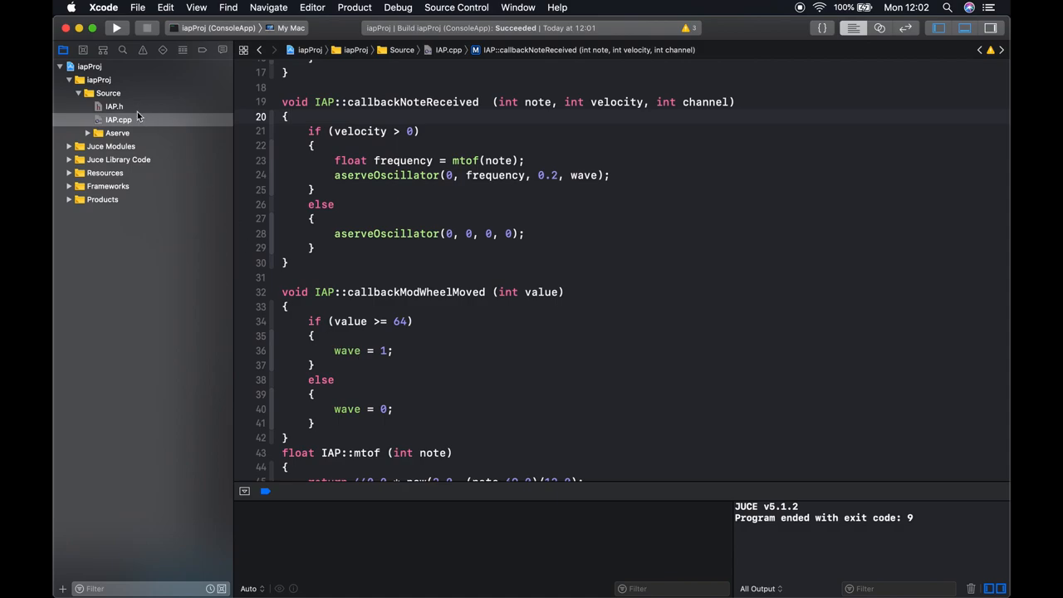
{"action": "left_click", "coordinate": [113, 106]}
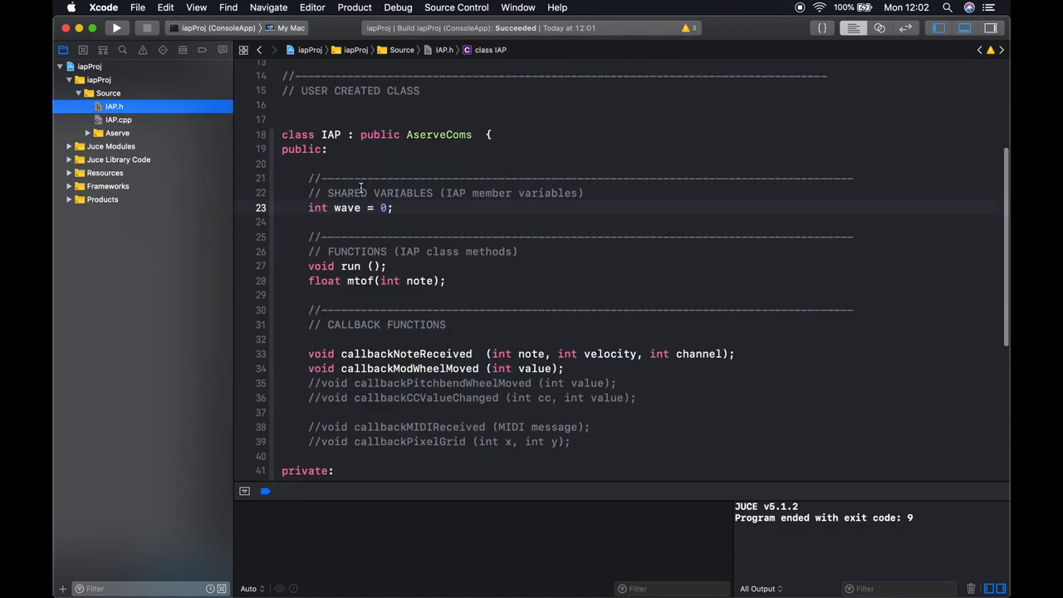
{"action": "left_click", "coordinate": [118, 120]}
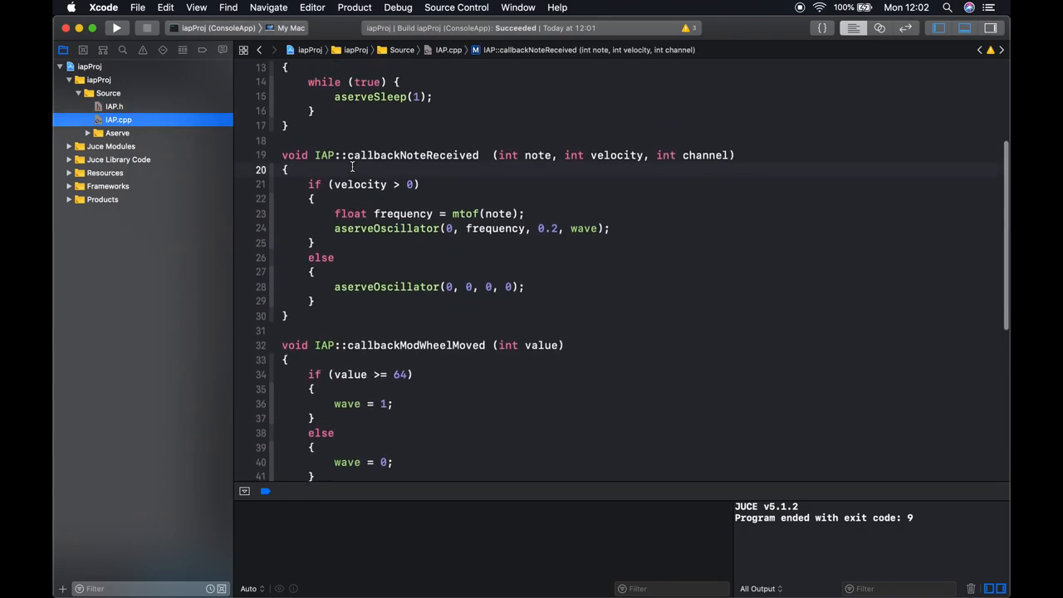
{"action": "scroll", "scroll_direction": "down", "scroll_amount": 3}
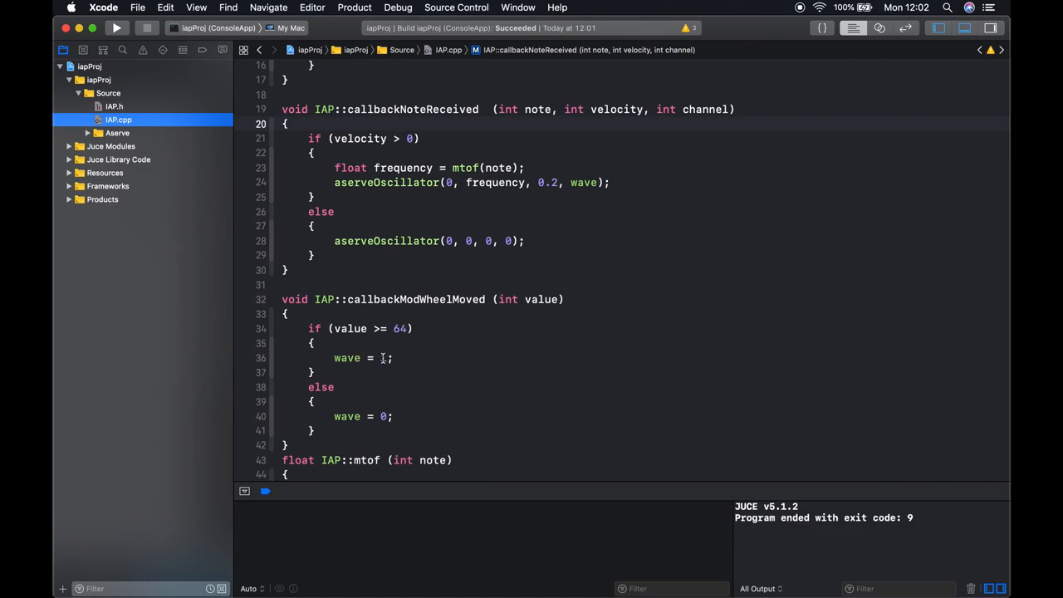
{"action": "double_click", "coordinate": [346, 359]}
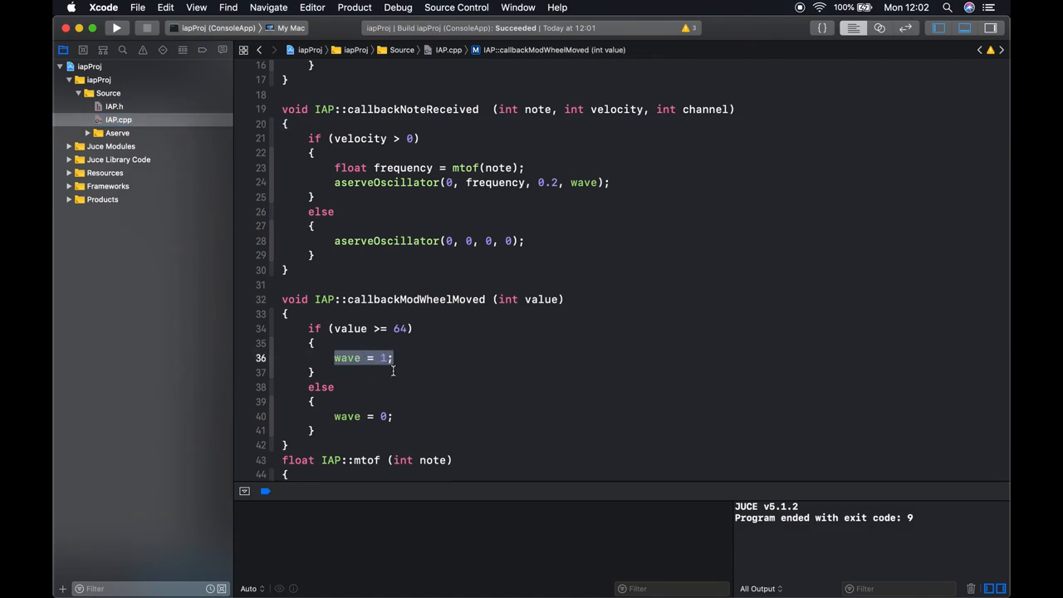
{"action": "mouse_move", "coordinate": [425, 349]}
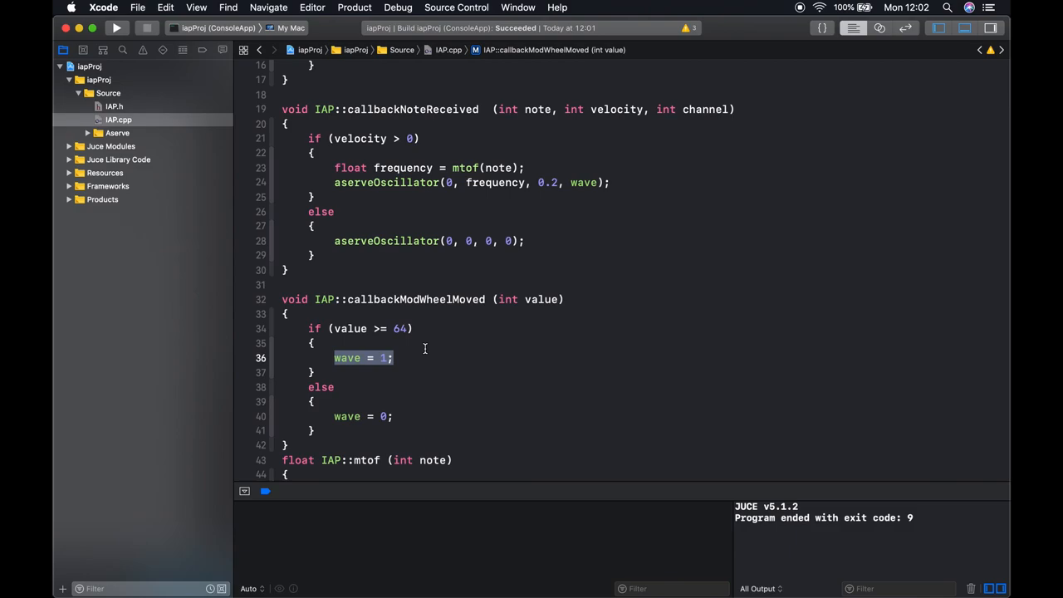
{"action": "left_click", "coordinate": [457, 329]}
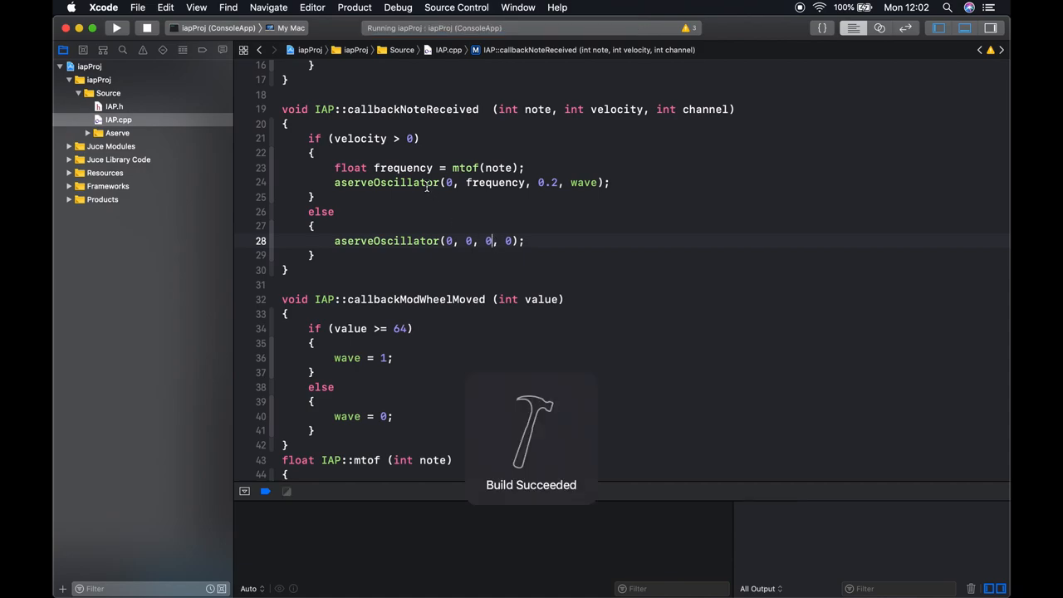
In Aserve, play a note, raise the mod wheel so C3 logs waveform 1, and return to Xcode
{"action": "left_click", "coordinate": [117, 27]}
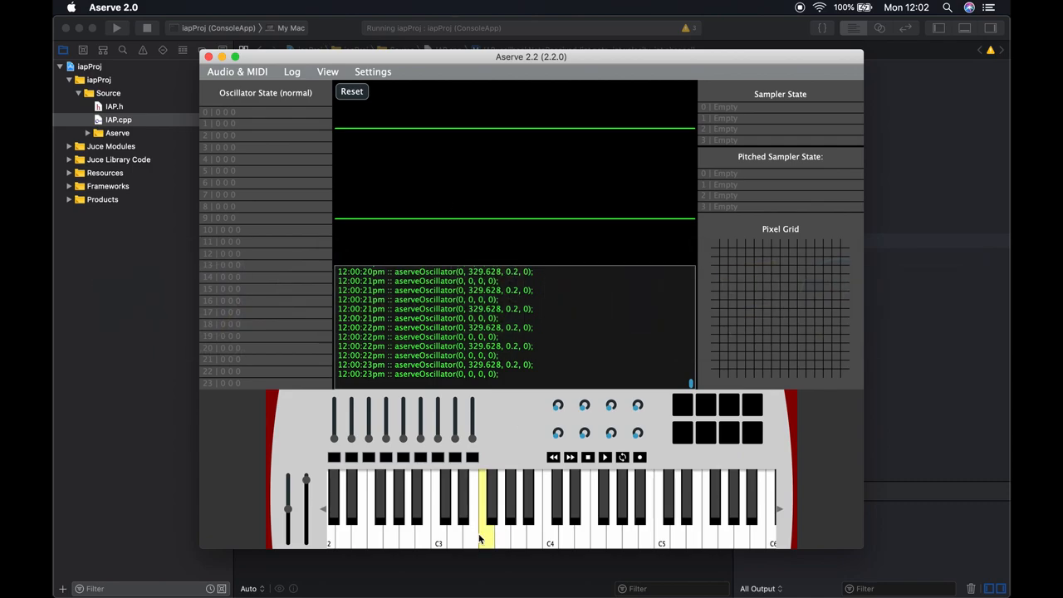
{"action": "left_click", "coordinate": [552, 516]}
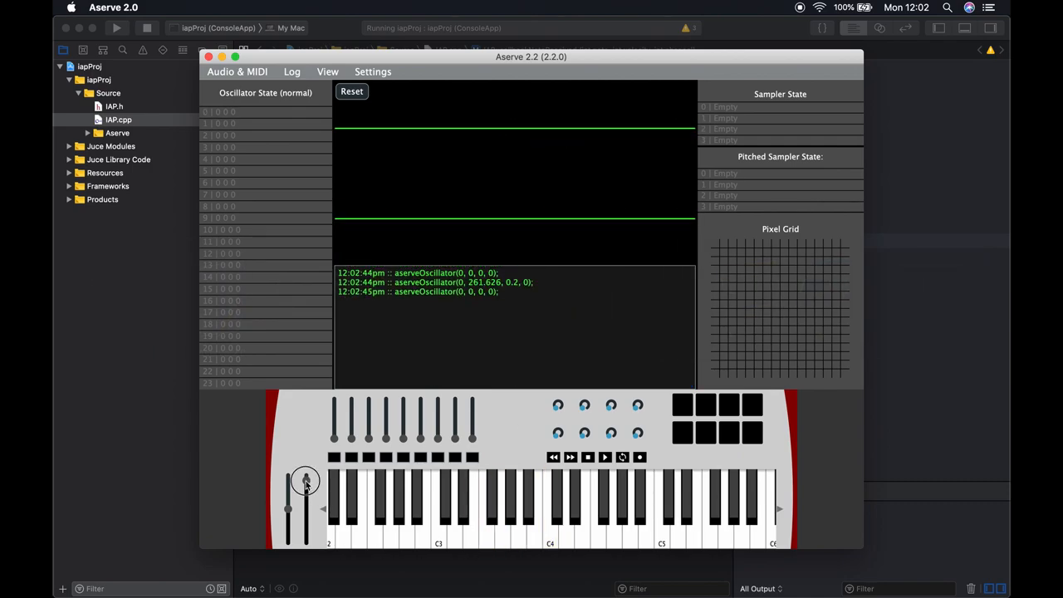
{"action": "left_click", "coordinate": [548, 515]}
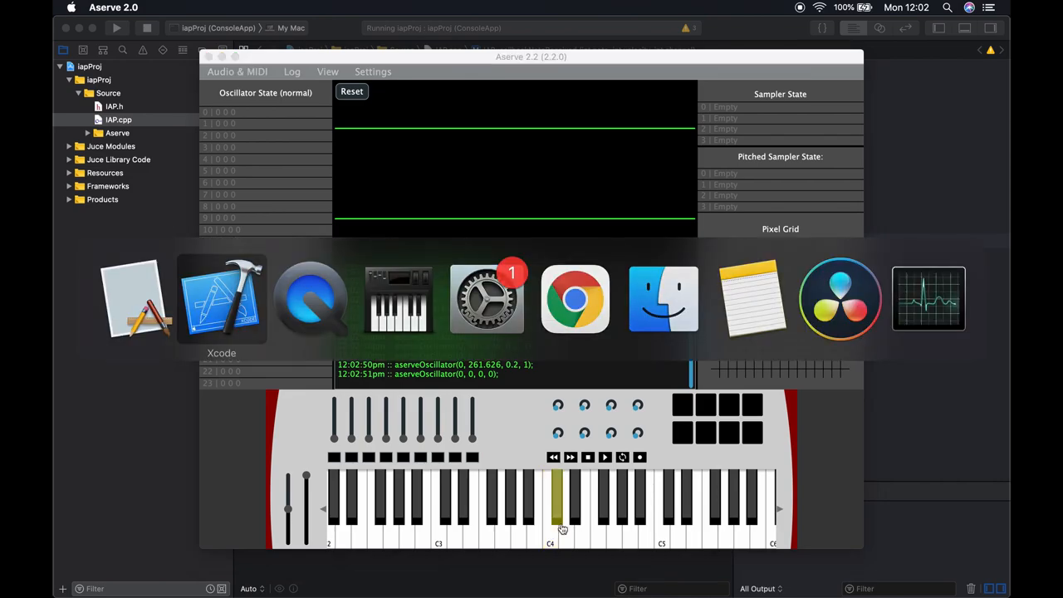
{"action": "left_click", "coordinate": [221, 299]}
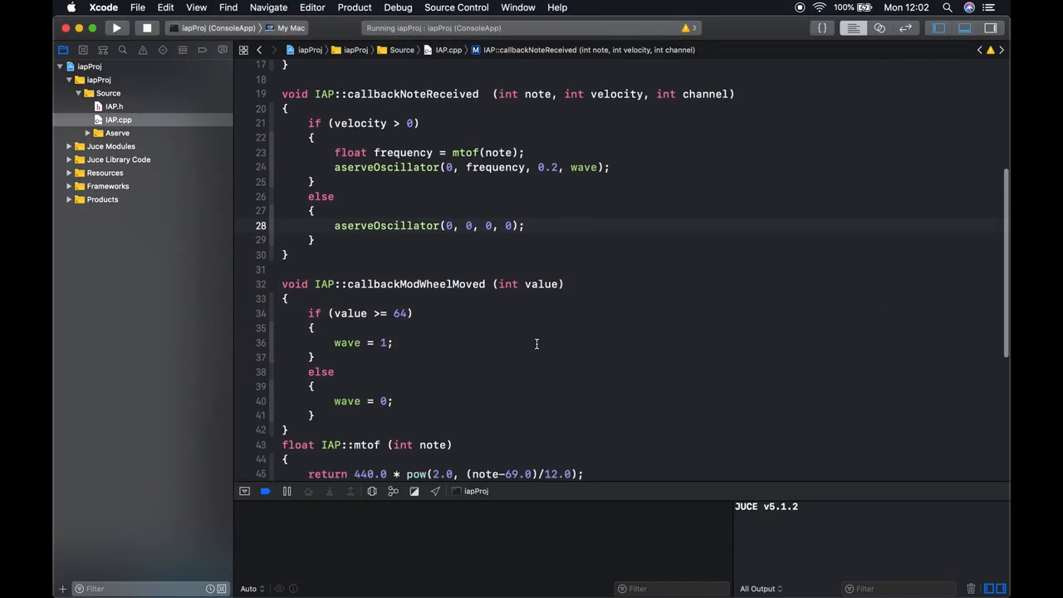
{"action": "scroll", "scroll_direction": "up", "scroll_amount": 3}
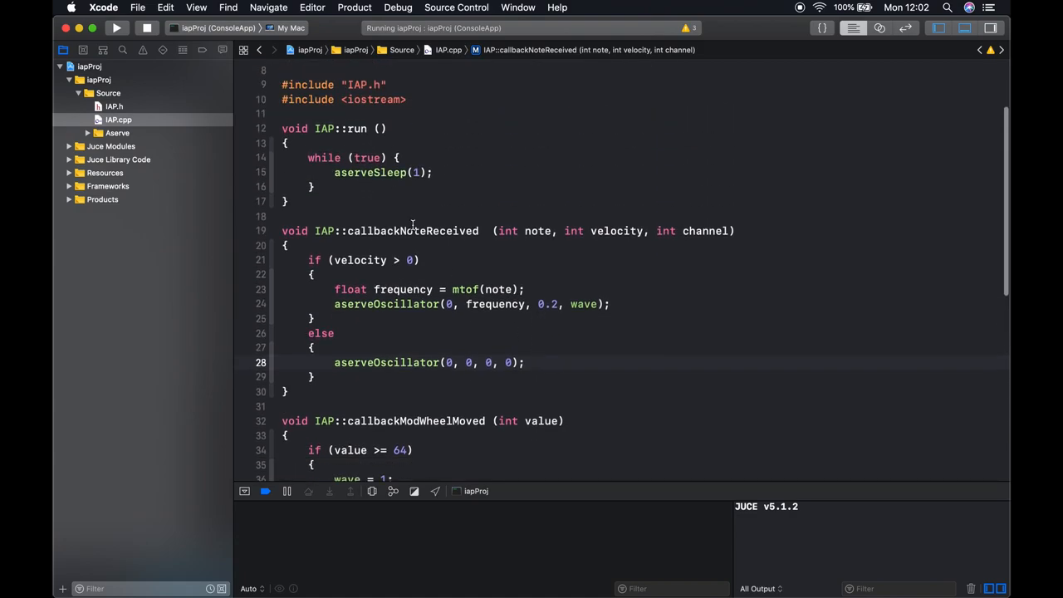